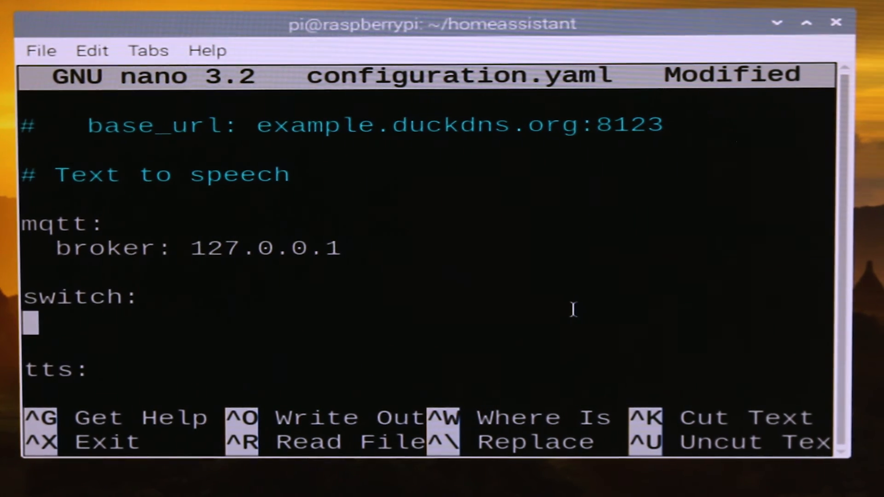
Add an mqtt switch with state/command topics and payload_on "ON", payload_off, then save and exit nano.
type("- platform:")
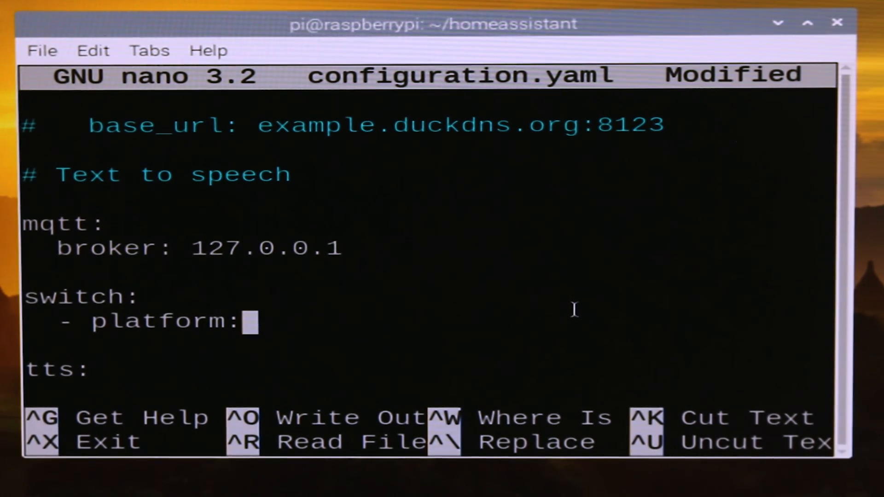
type("mqtt")
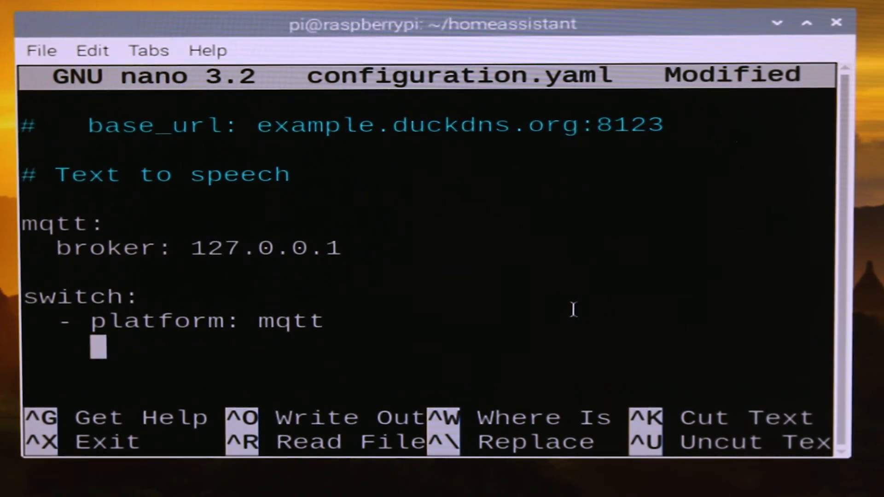
type("state_topic: \"ha/switch1")
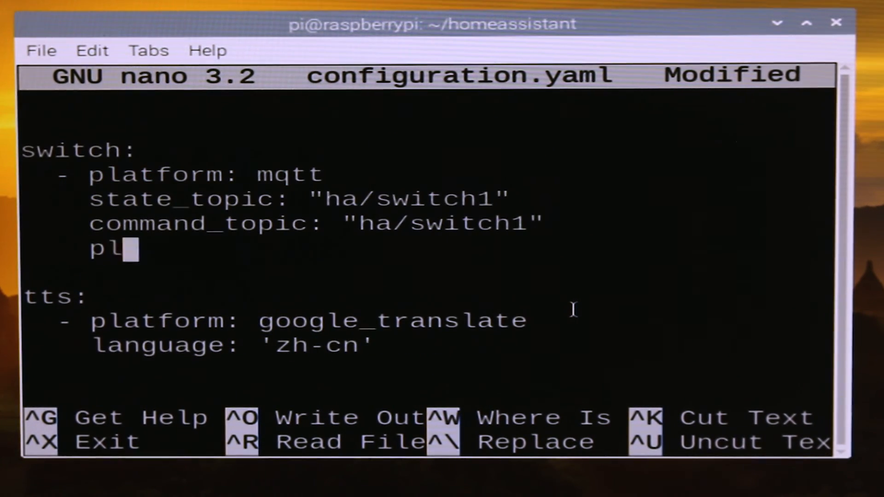
type("ayload_on: \"")
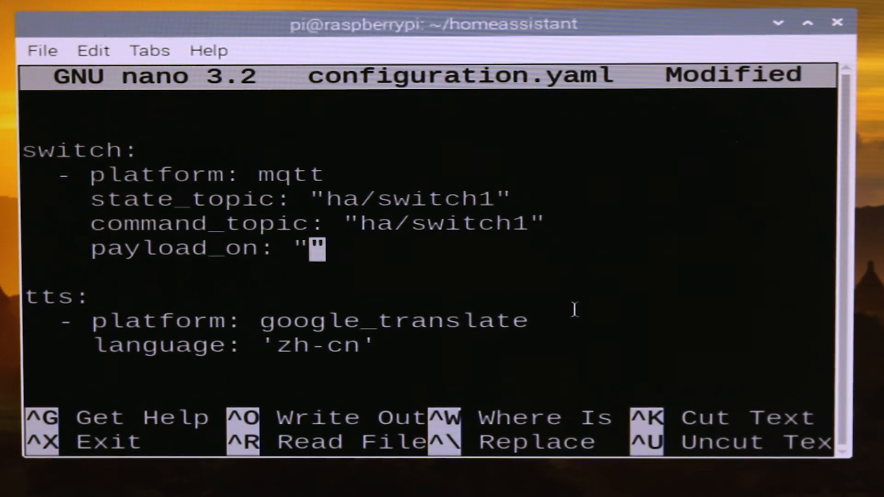
type("ON\"")
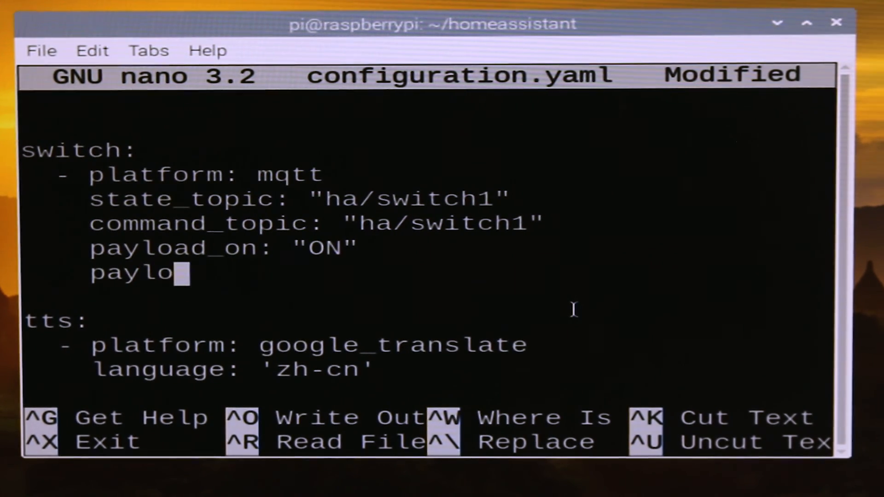
type("ad_off: ::")
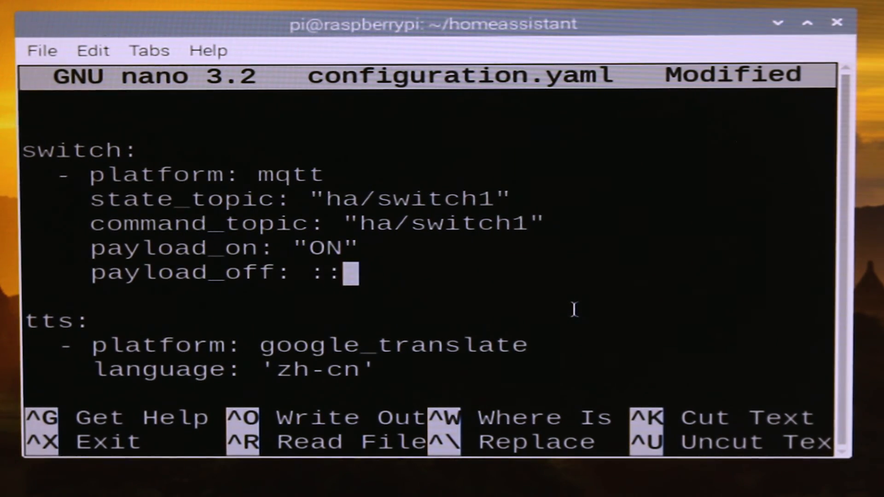
key("ctrl+x")
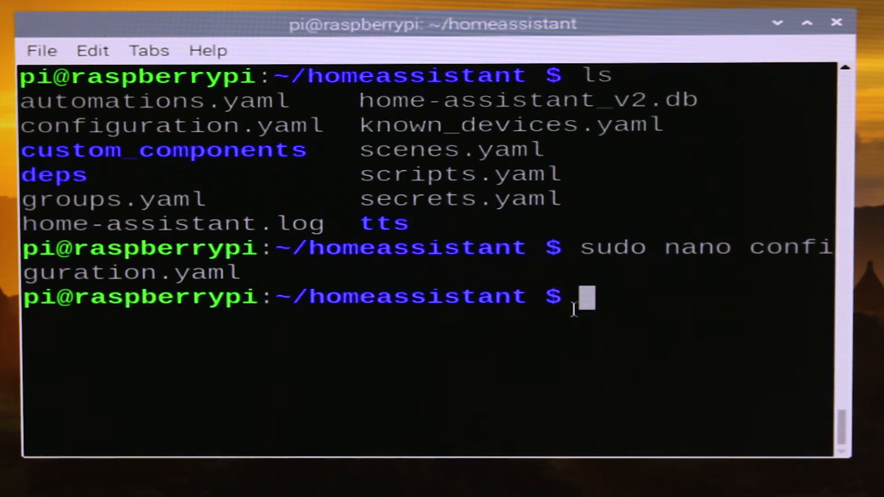